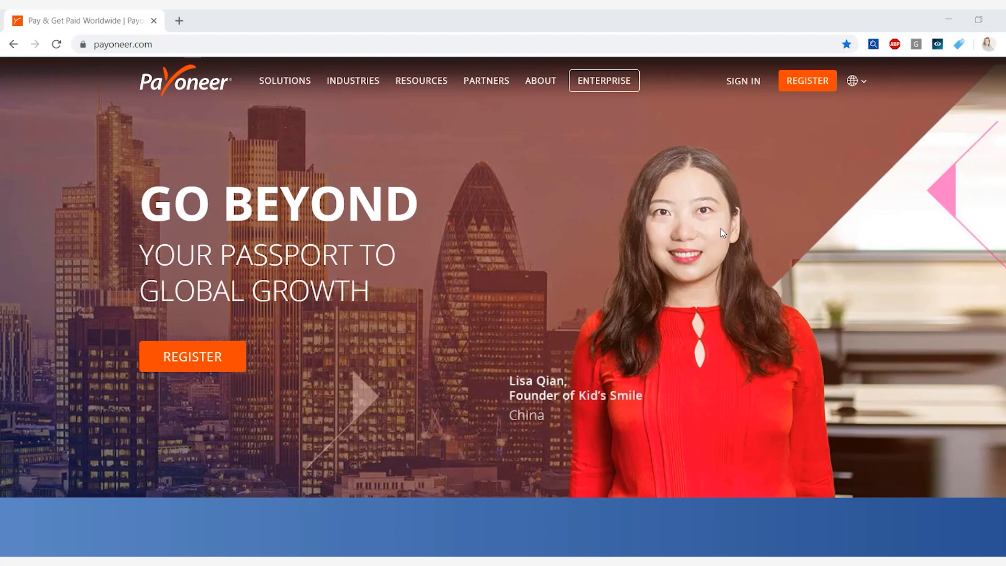
mouse_move(255, 121)
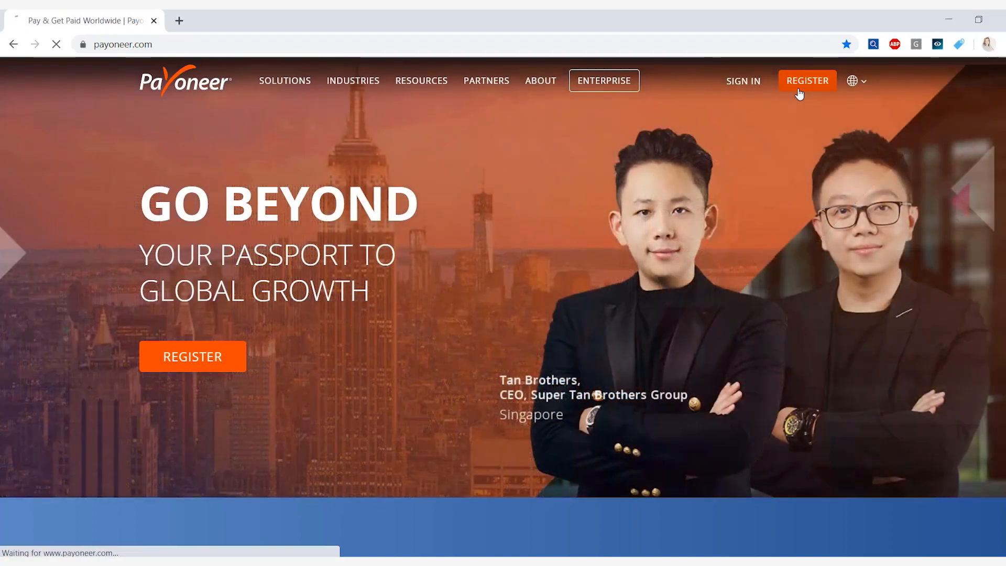
- Start Payoneer registration from the homepage's top navigation REGISTER link
click(805, 81)
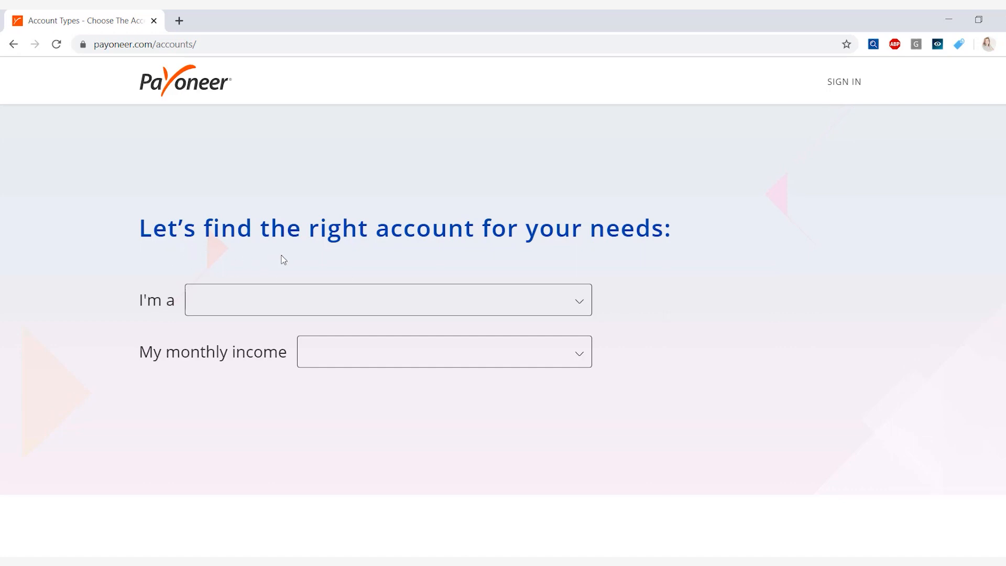
mouse_move(528, 257)
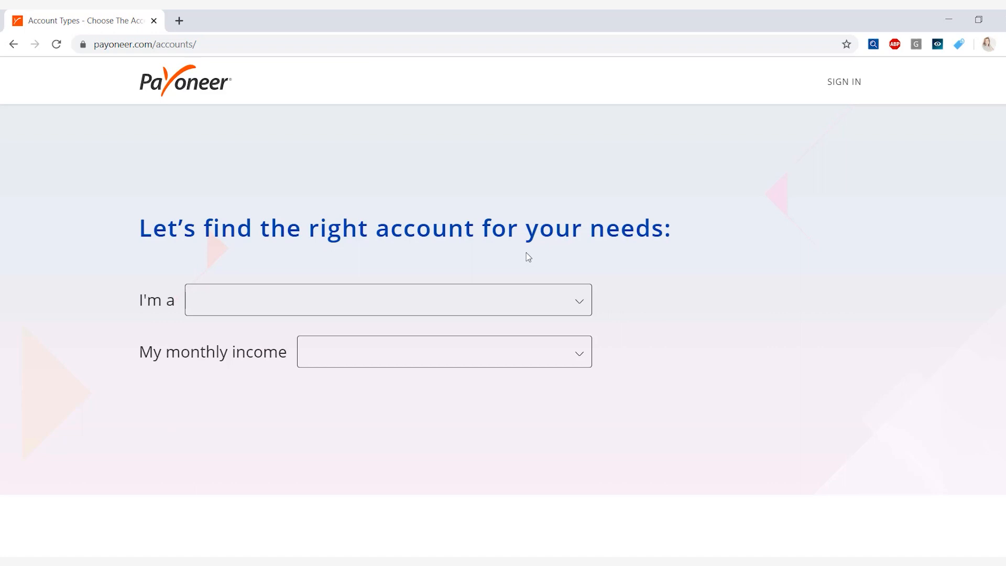
mouse_move(575, 313)
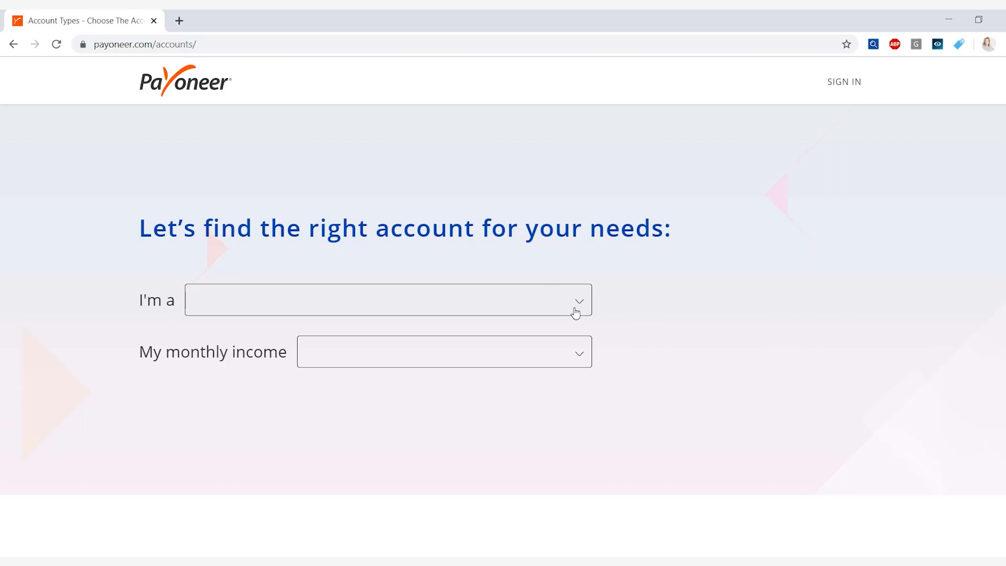
- Answer the questionnaire as an Online seller with a monthly income range, then register for that plan
click(386, 300)
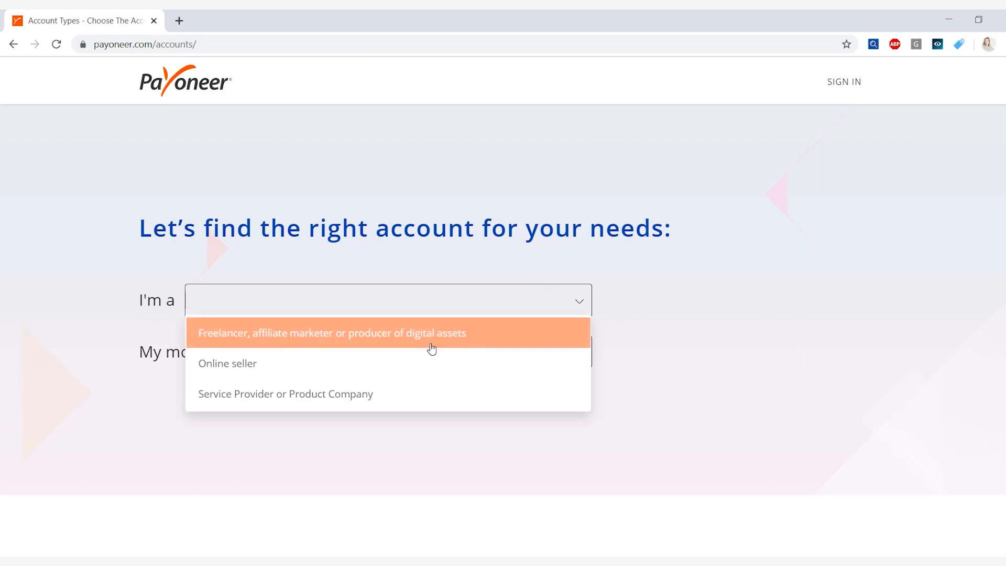
mouse_move(374, 393)
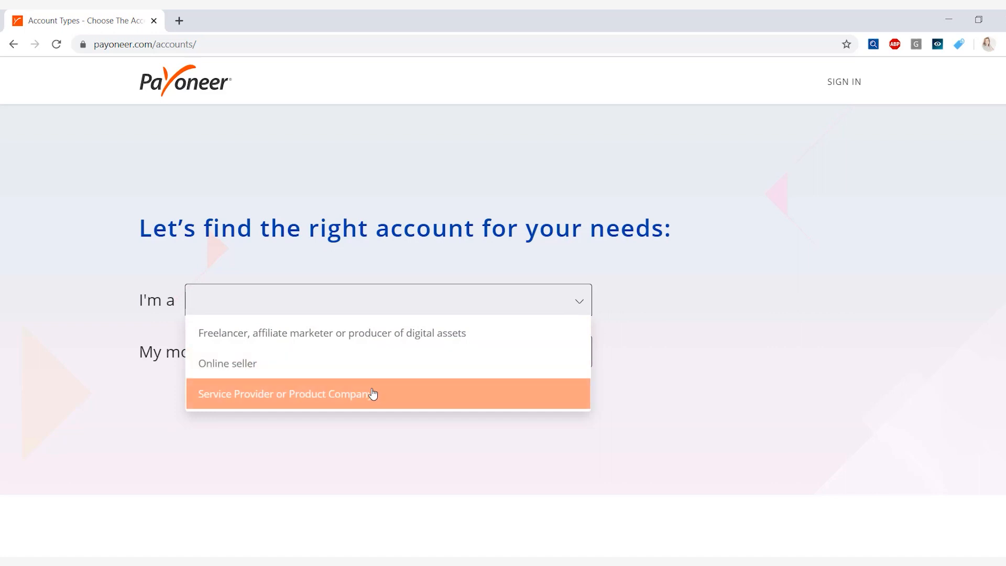
click(228, 363)
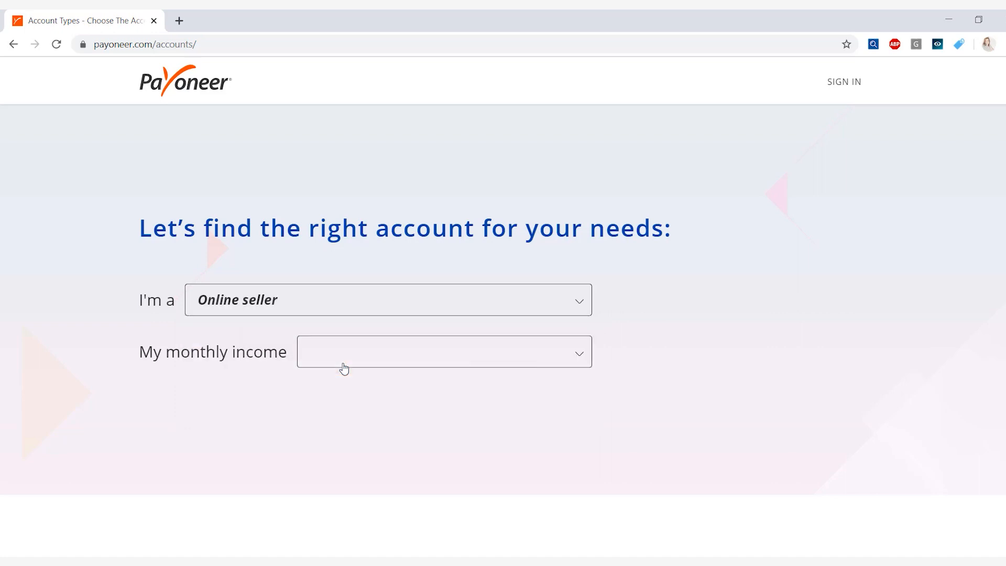
click(443, 352)
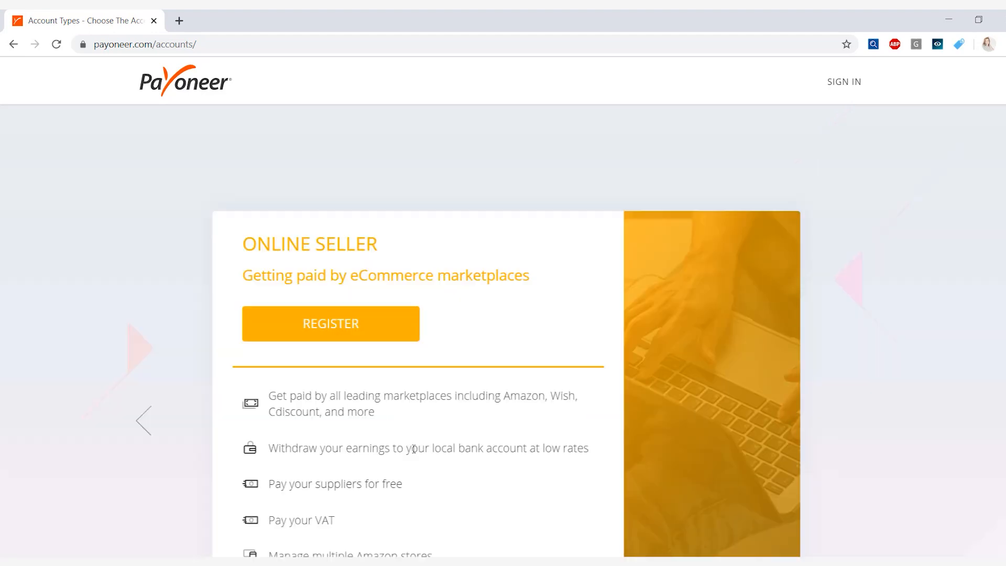
scroll(down, 3)
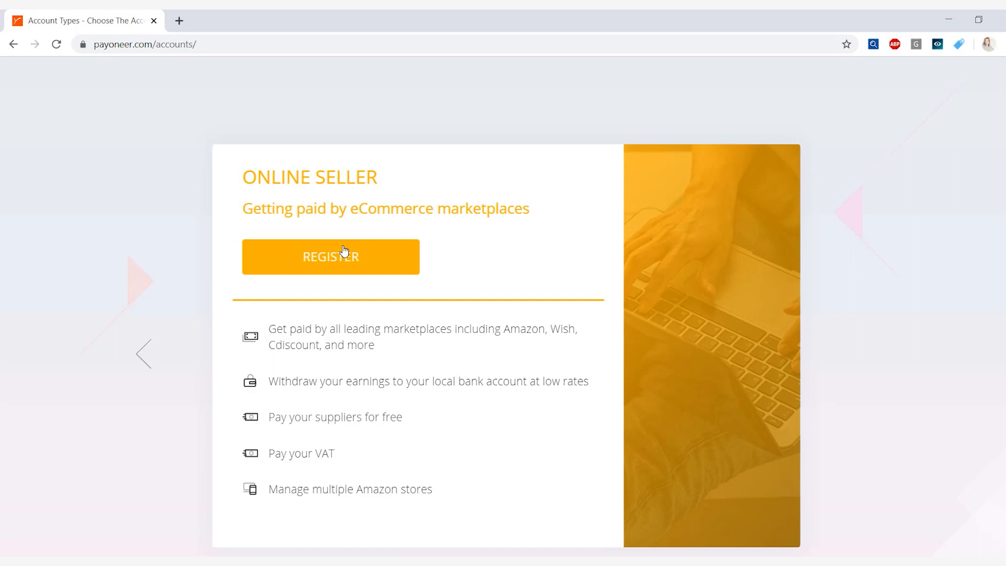
click(331, 257)
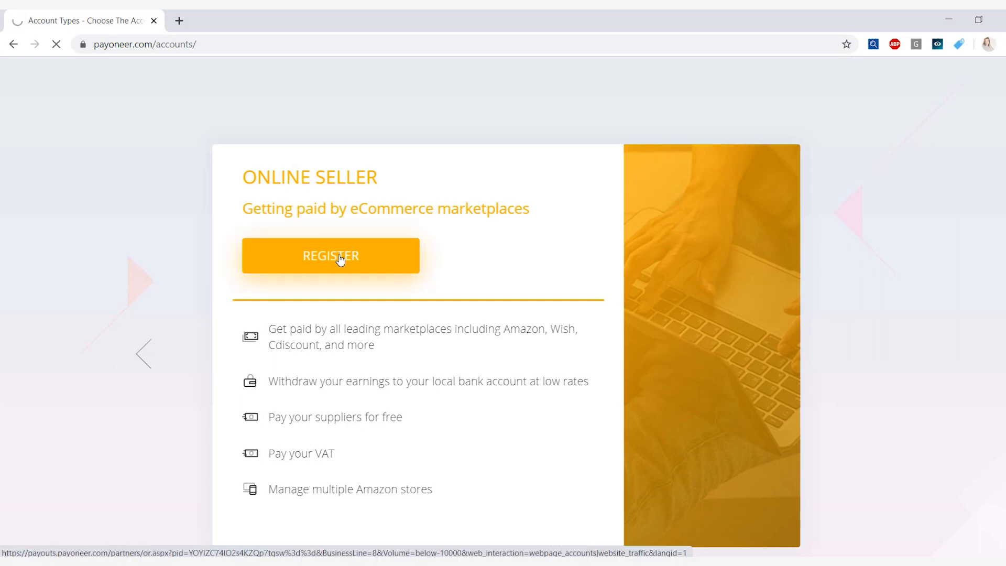
- Confirm the Online Seller registration and submit the Getting Started step
click(330, 255)
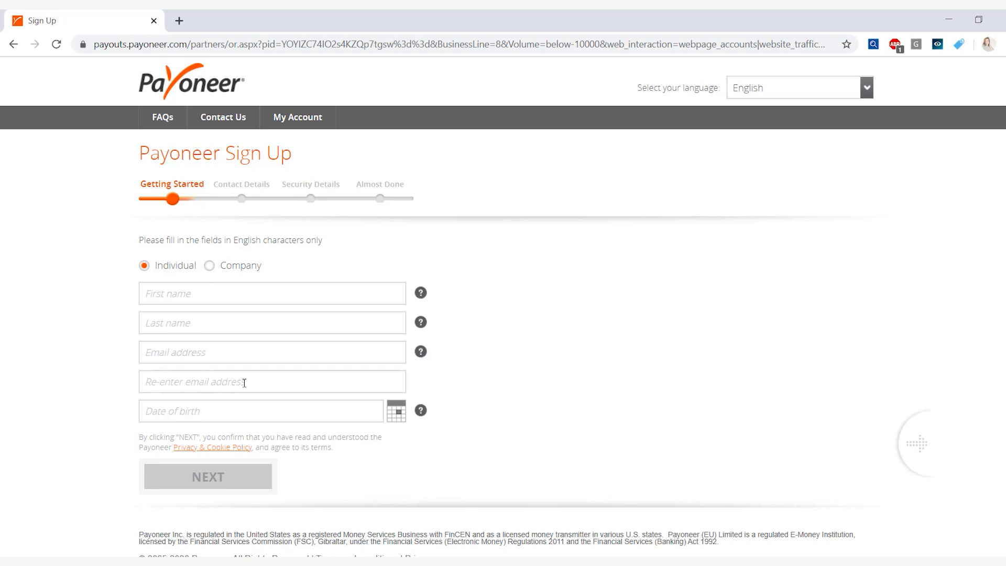
mouse_move(207, 403)
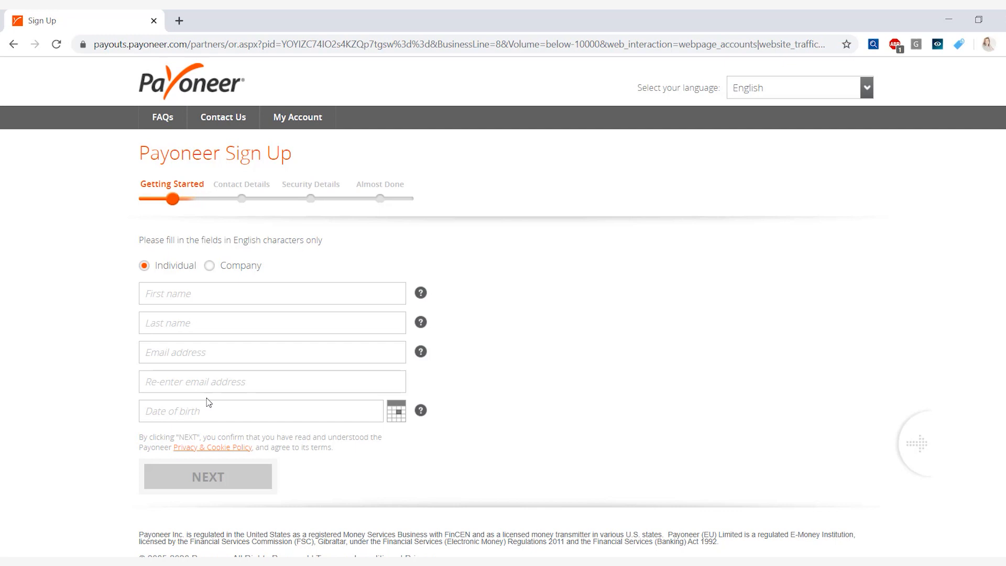
mouse_move(210, 416)
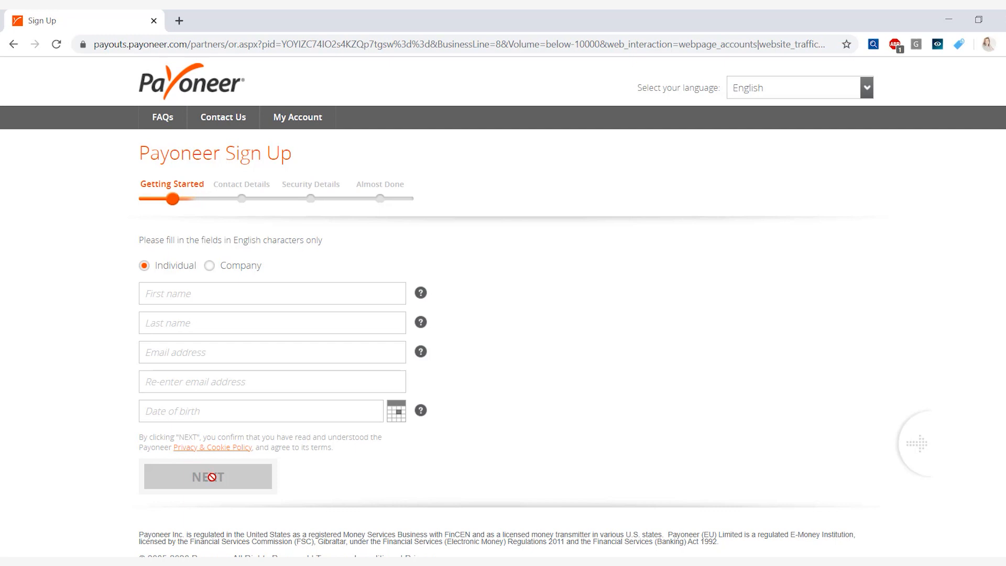
click(208, 476)
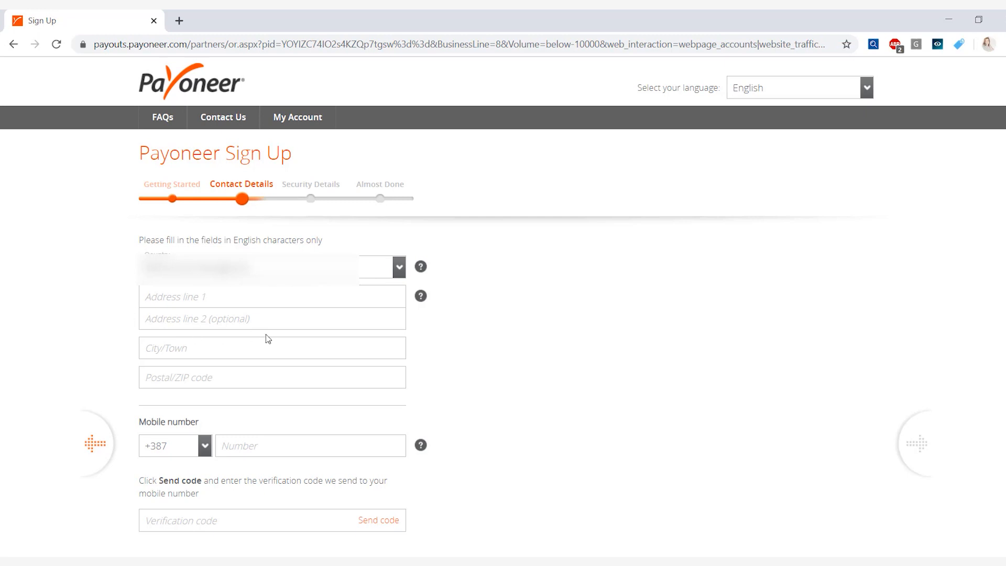
mouse_move(142, 396)
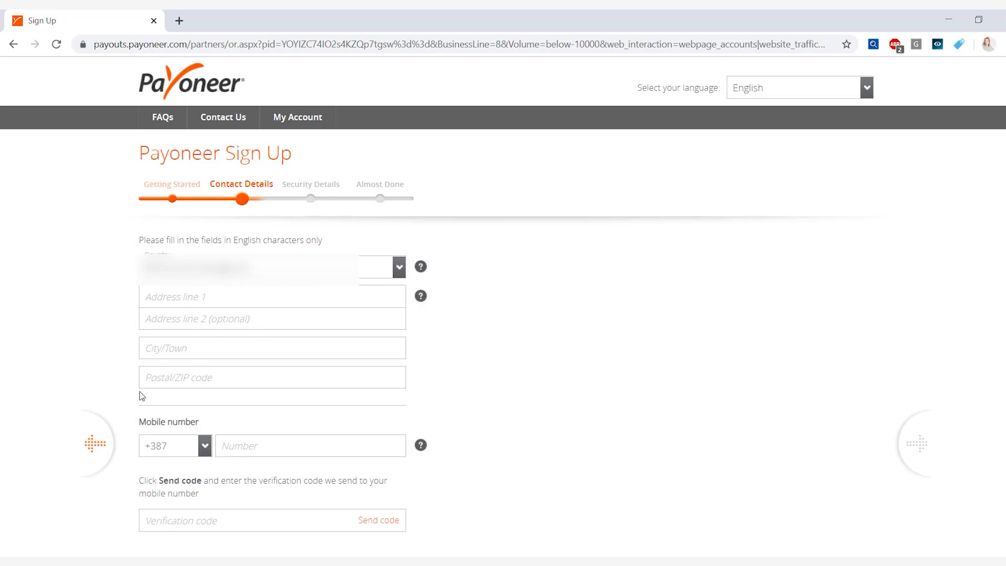
mouse_move(288, 405)
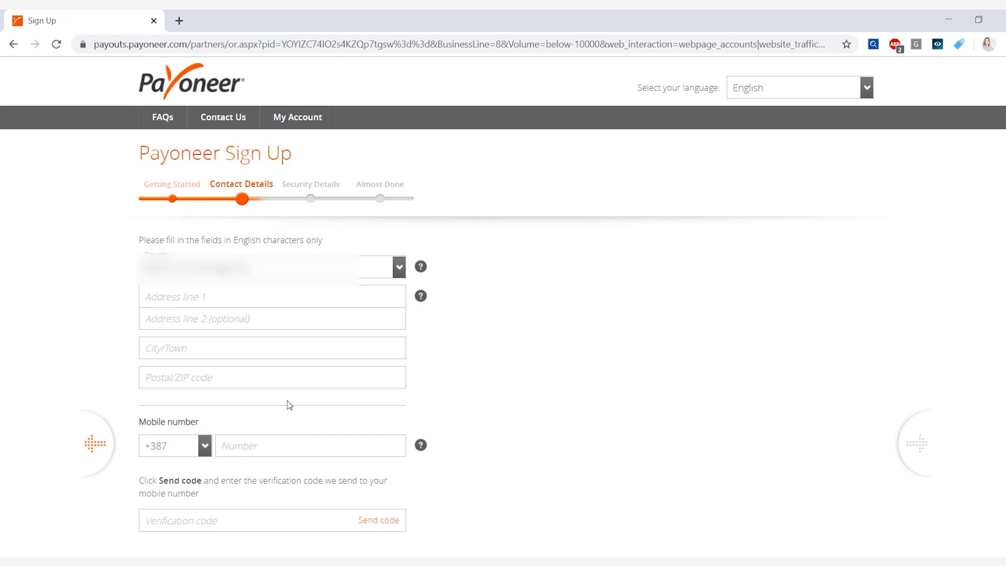
mouse_move(510, 440)
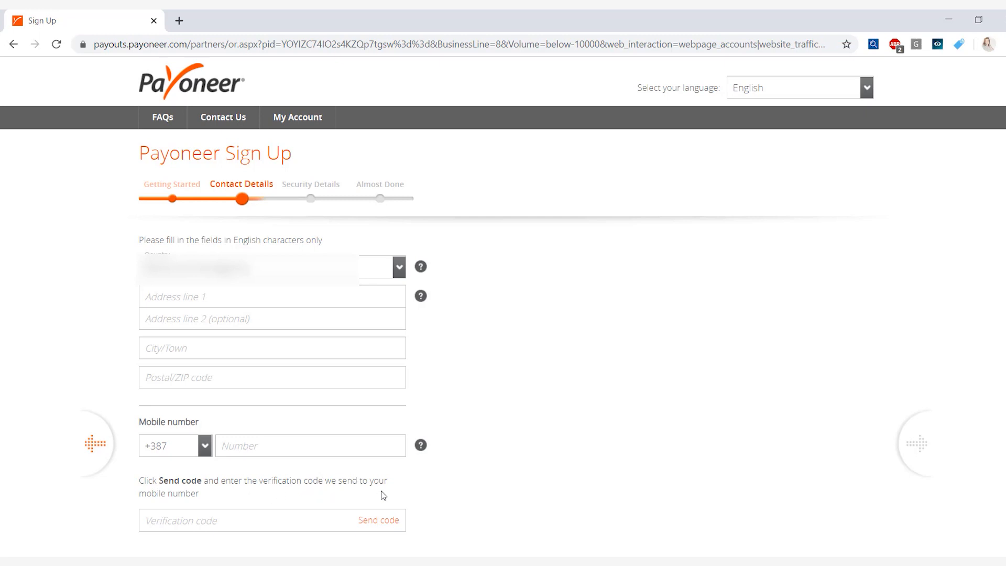
- Submit the country, address, city, postal code and mobile number details
scroll(down, 3)
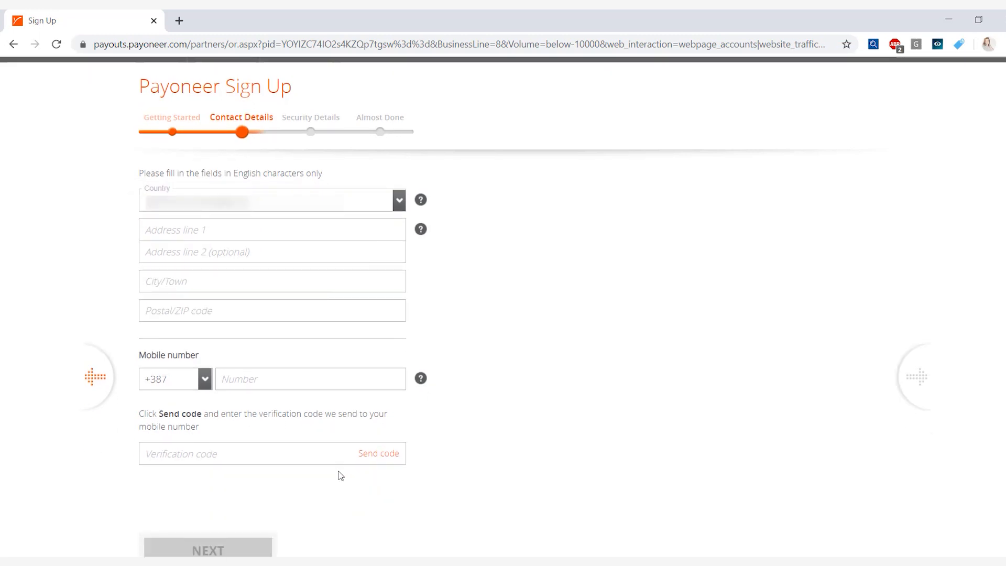
mouse_move(130, 458)
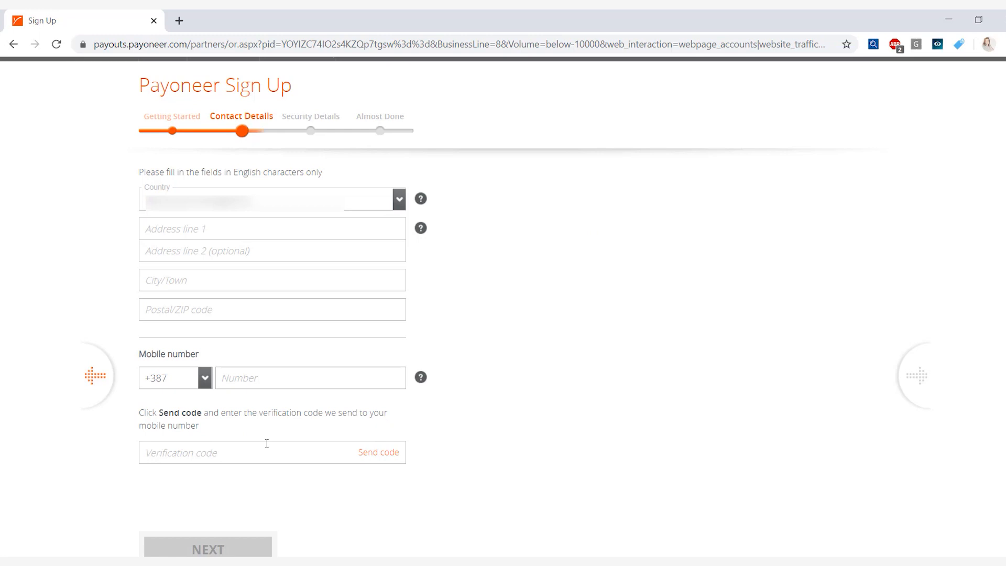
scroll(down, 3)
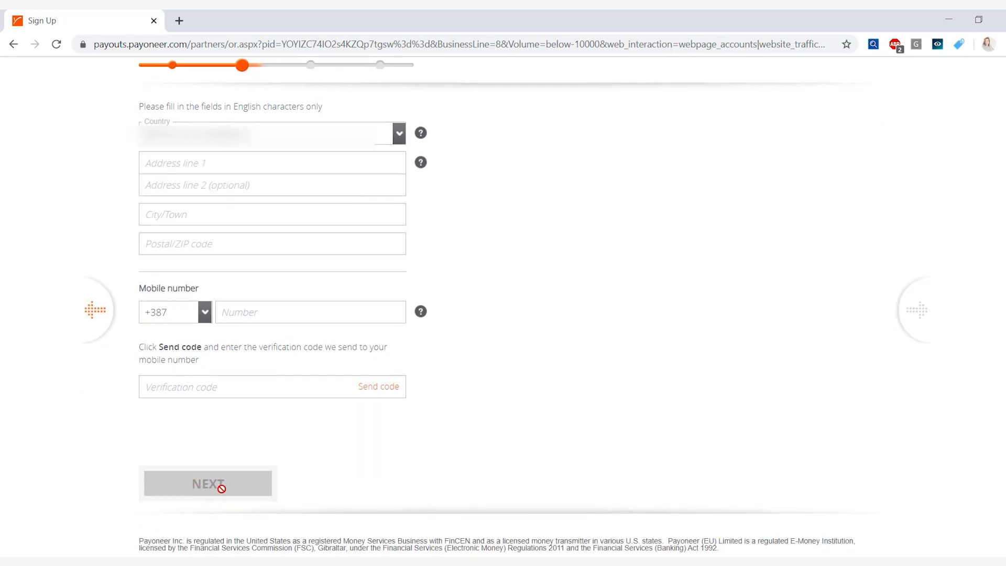
click(208, 482)
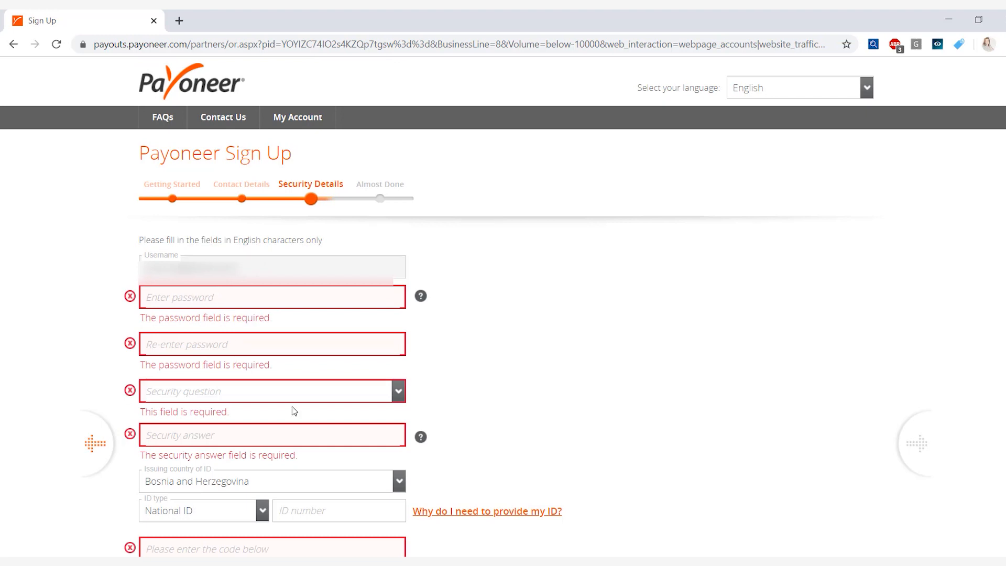
mouse_move(375, 413)
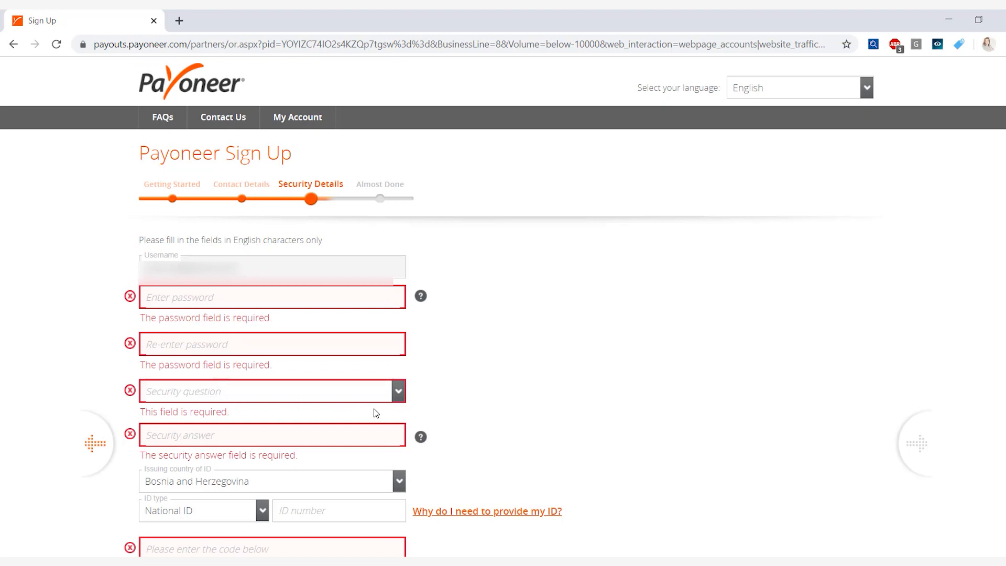
- Fill the security details, choosing National ID and entering the ID number
scroll(down, 3)
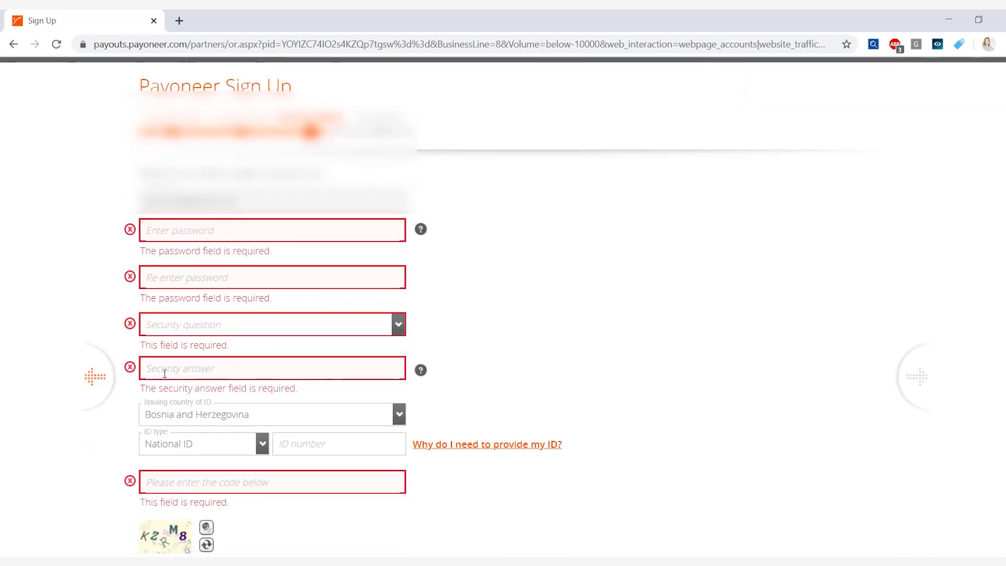
mouse_move(330, 348)
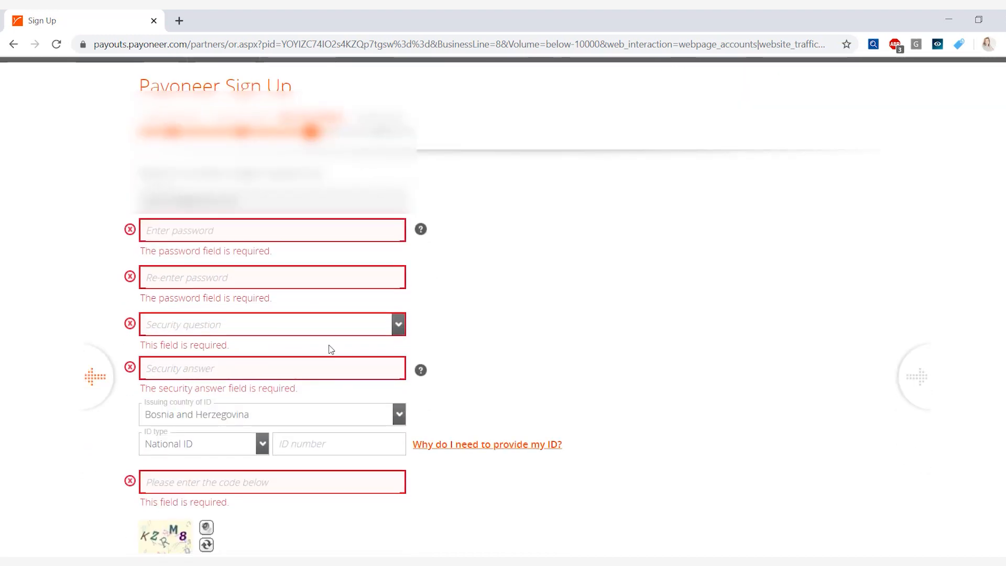
scroll(down, 3)
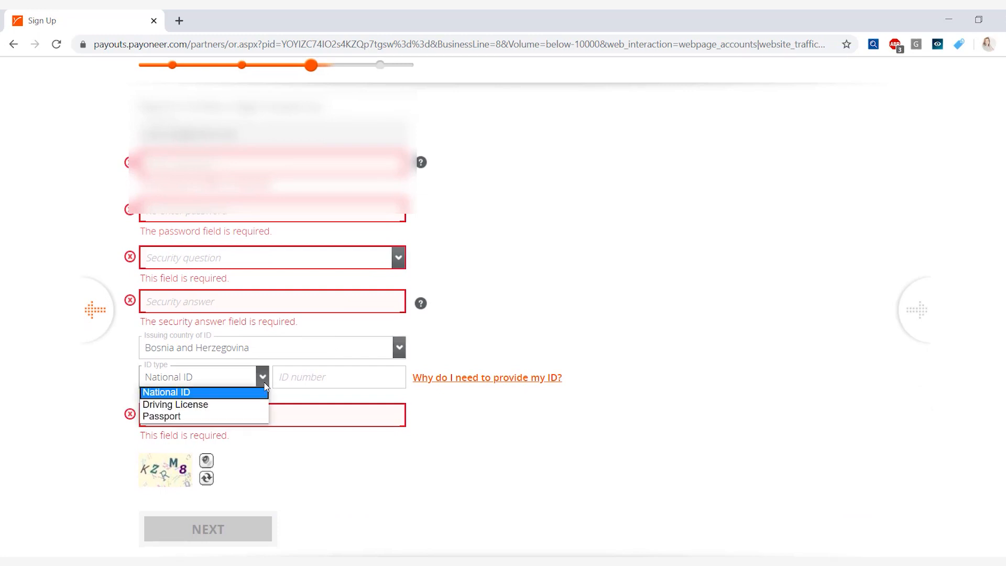
mouse_move(175, 404)
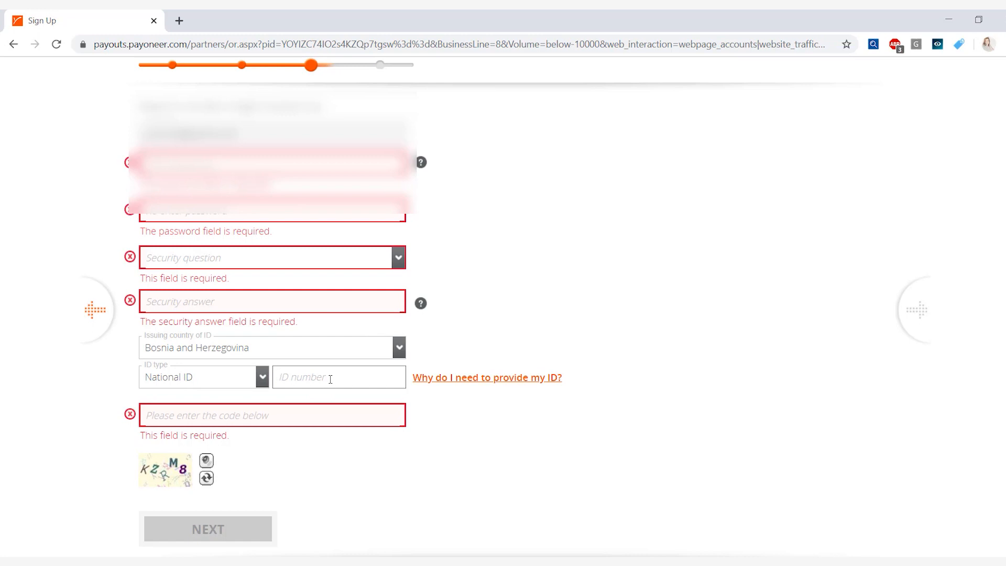
click(339, 376)
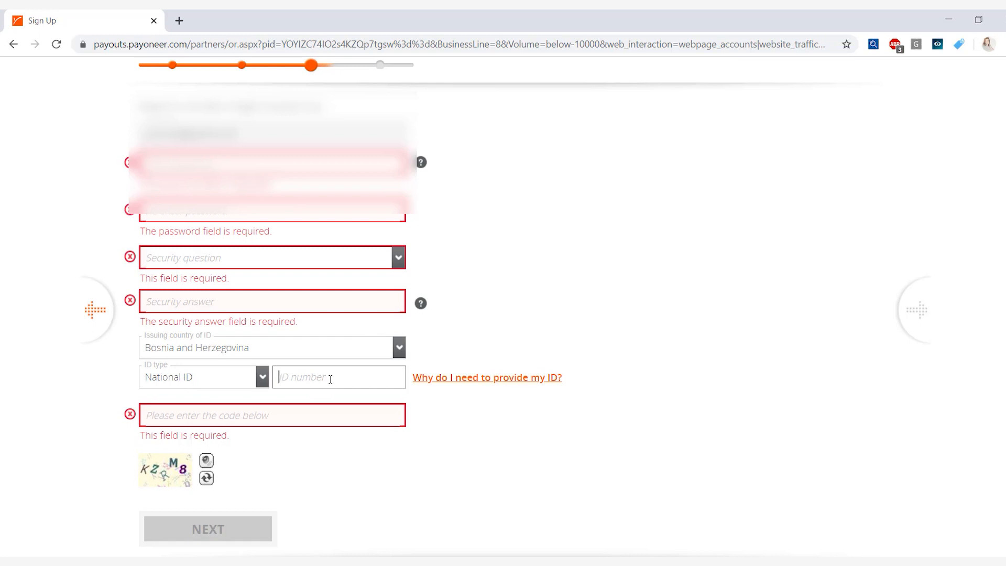
click(339, 378)
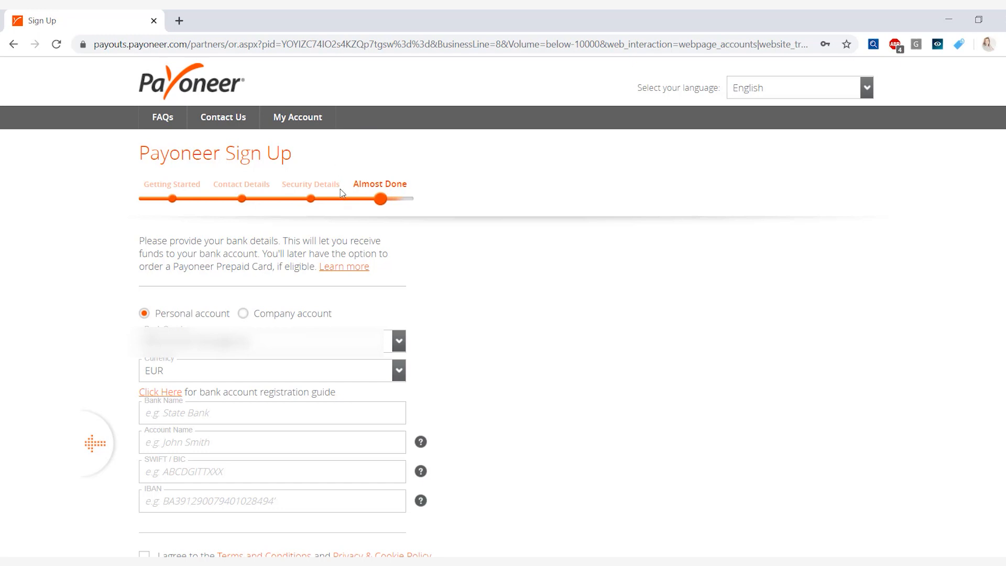
mouse_move(216, 248)
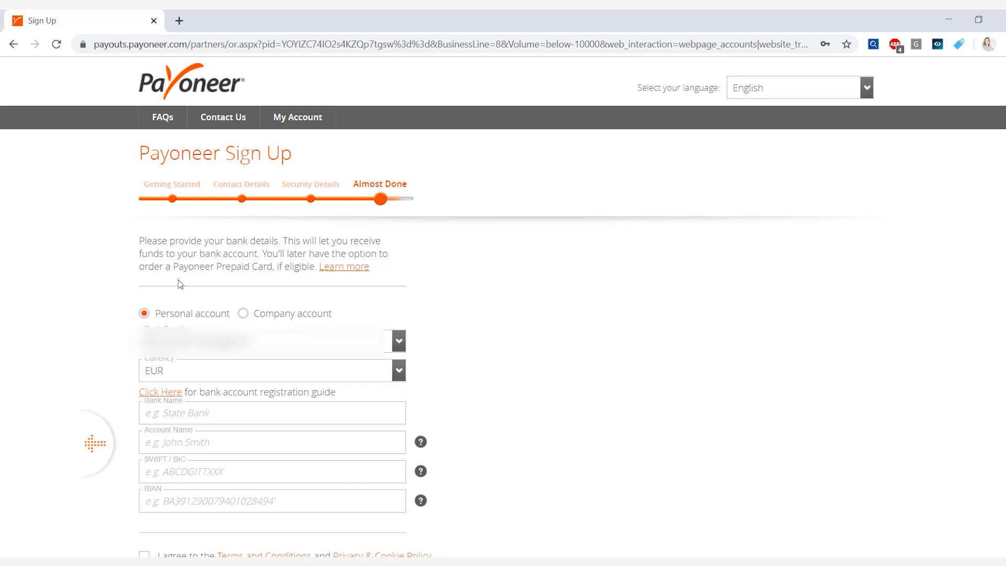
scroll(down, 3)
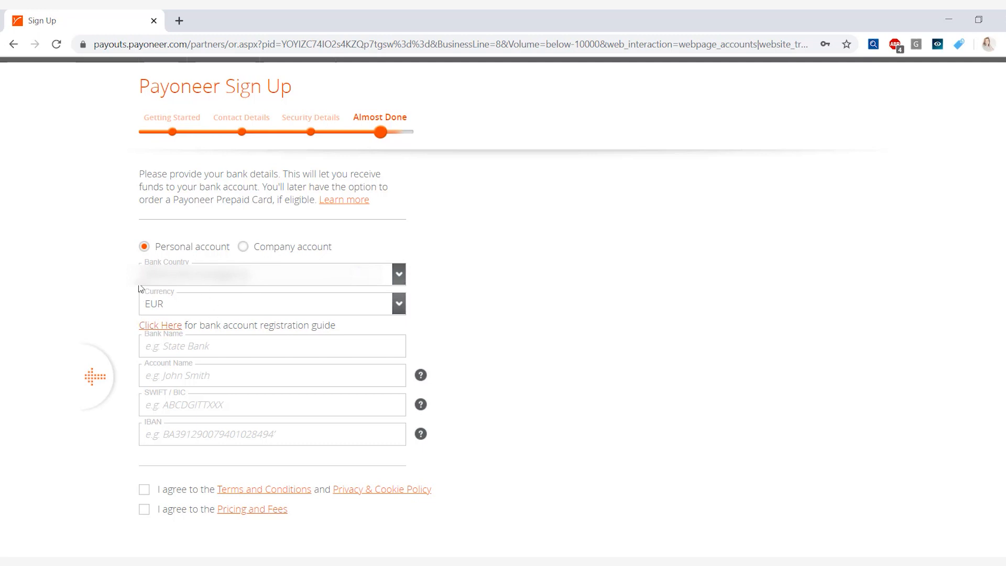
click(398, 303)
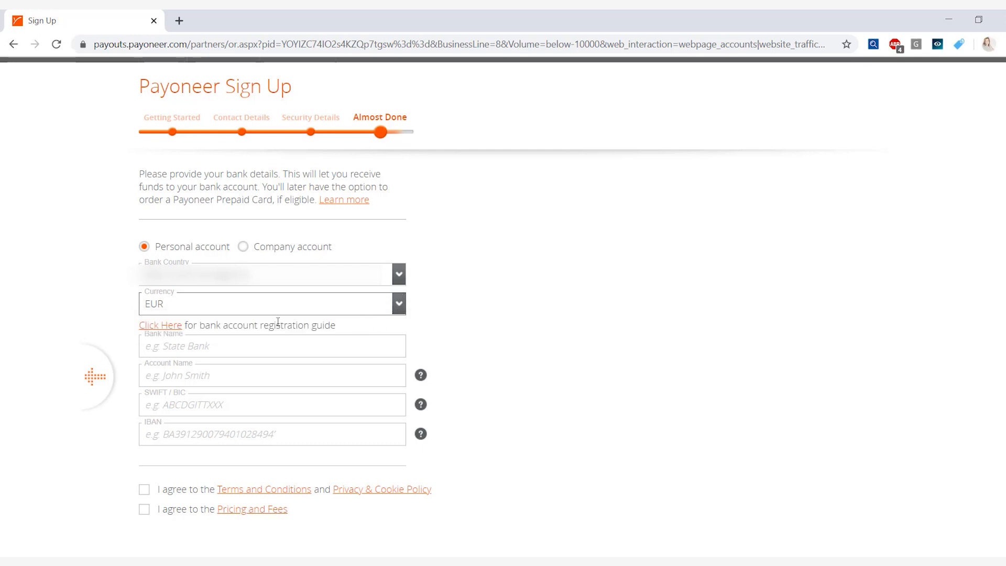
mouse_move(257, 348)
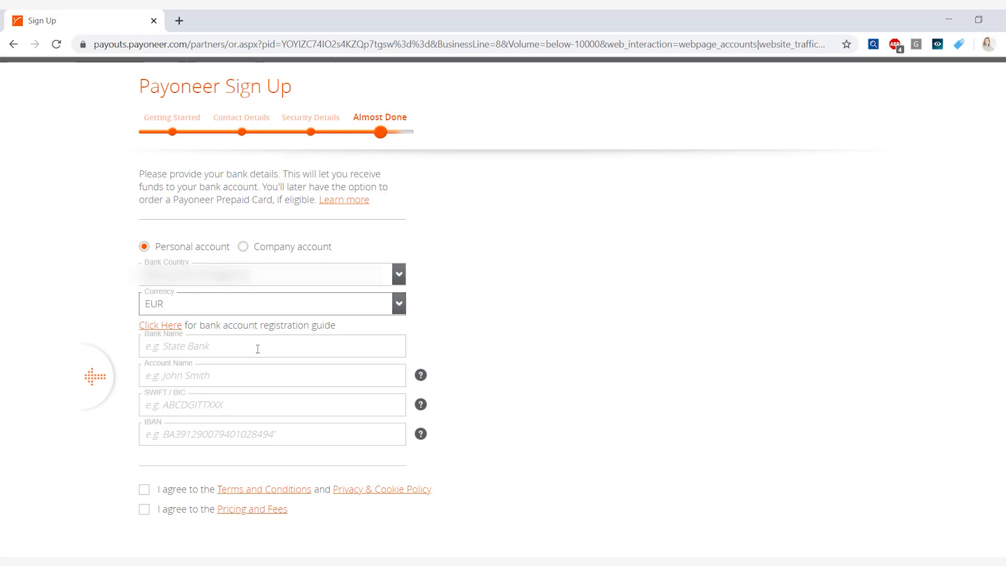
mouse_move(213, 394)
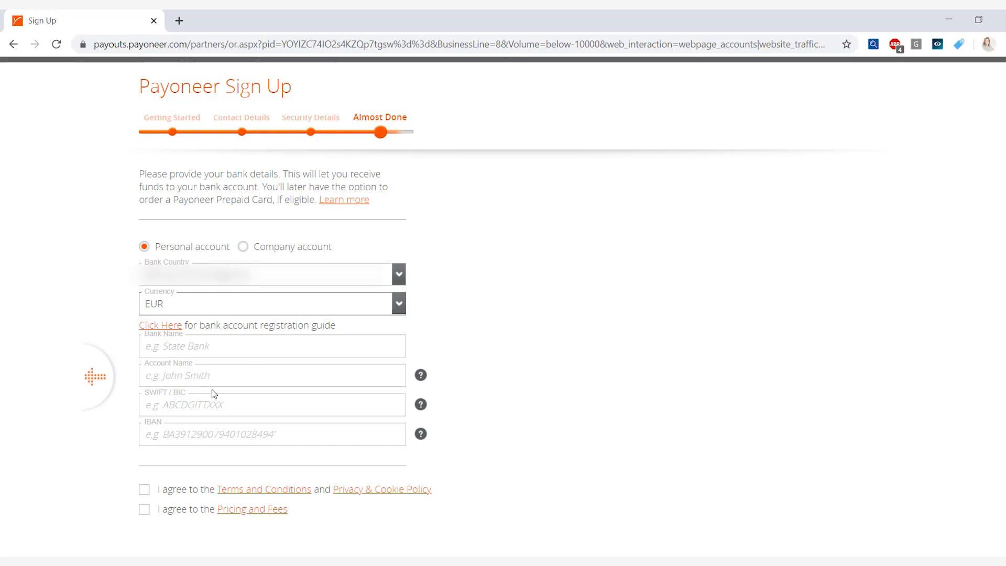
mouse_move(203, 459)
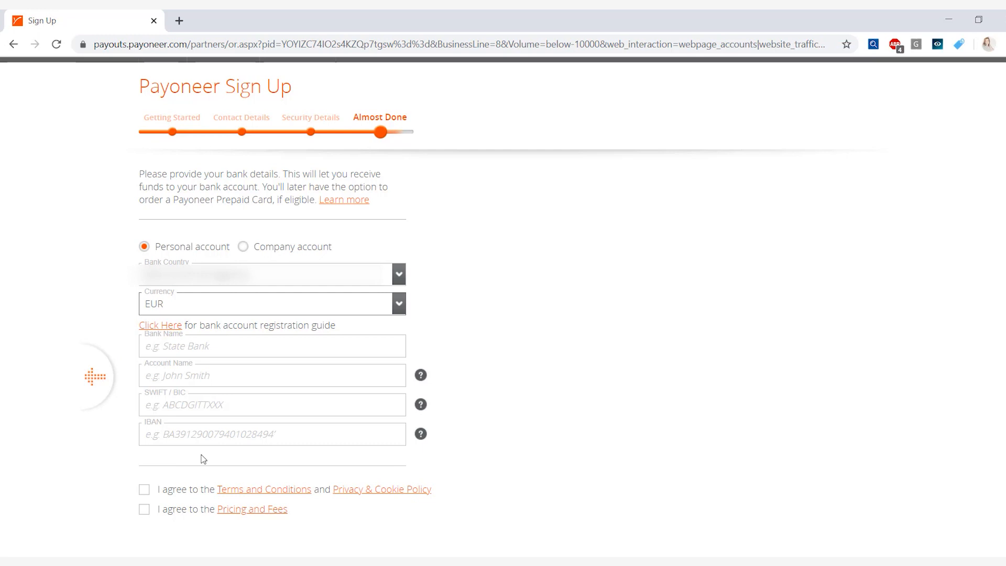
scroll(down, 3)
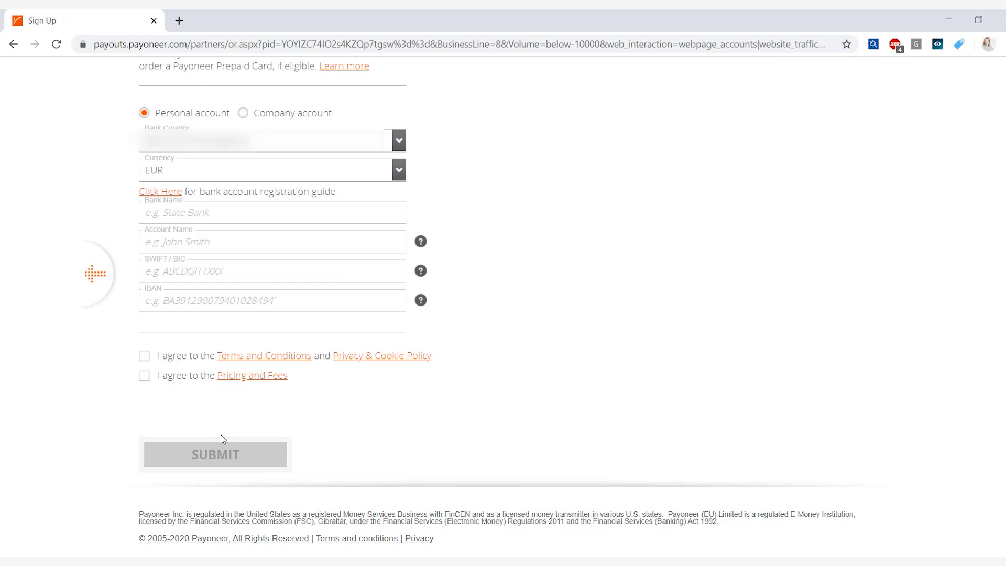
mouse_move(215, 456)
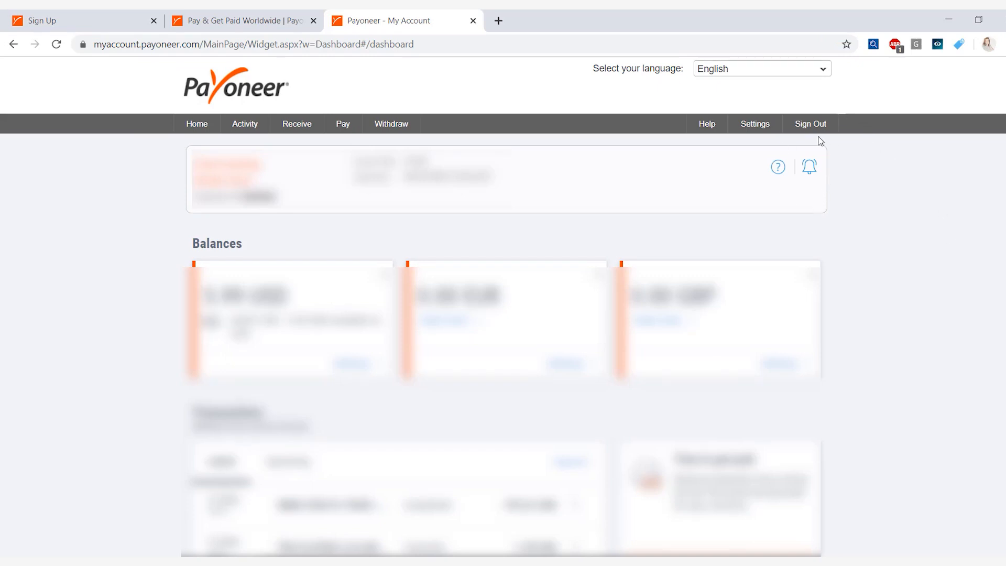
mouse_move(798, 185)
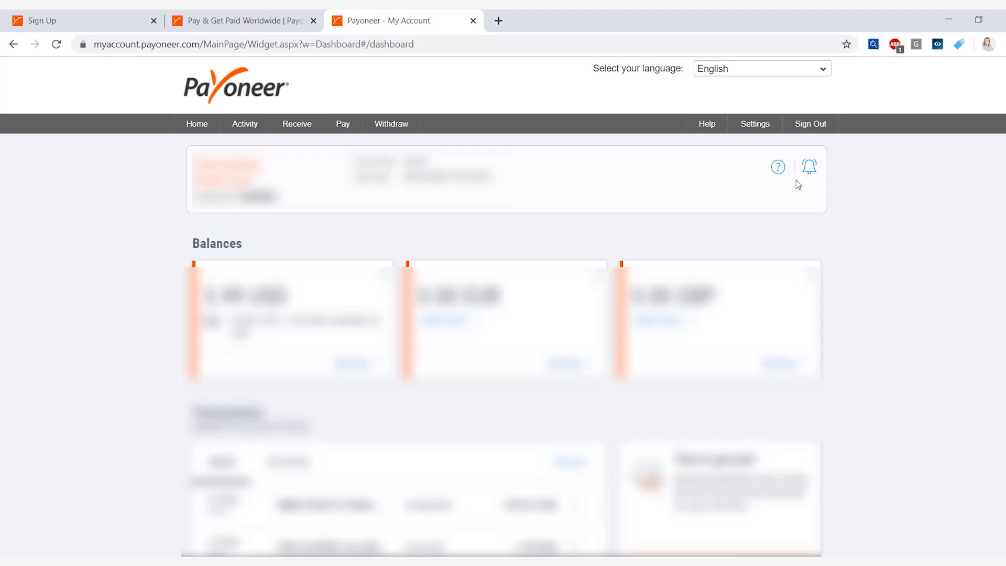
- Go to Payoneer Cards from the Settings menu to reach the Order Card form
click(754, 123)
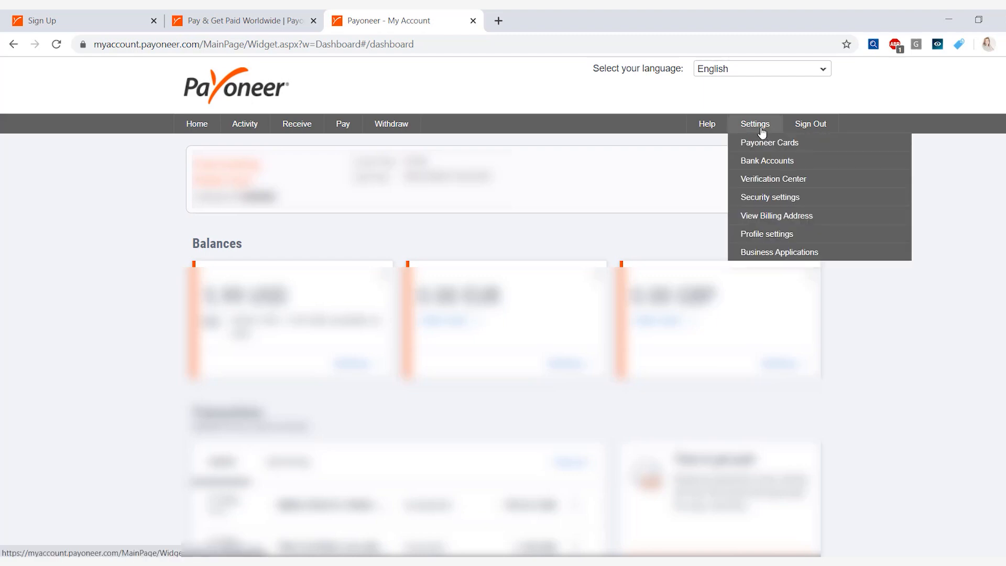
mouse_move(769, 143)
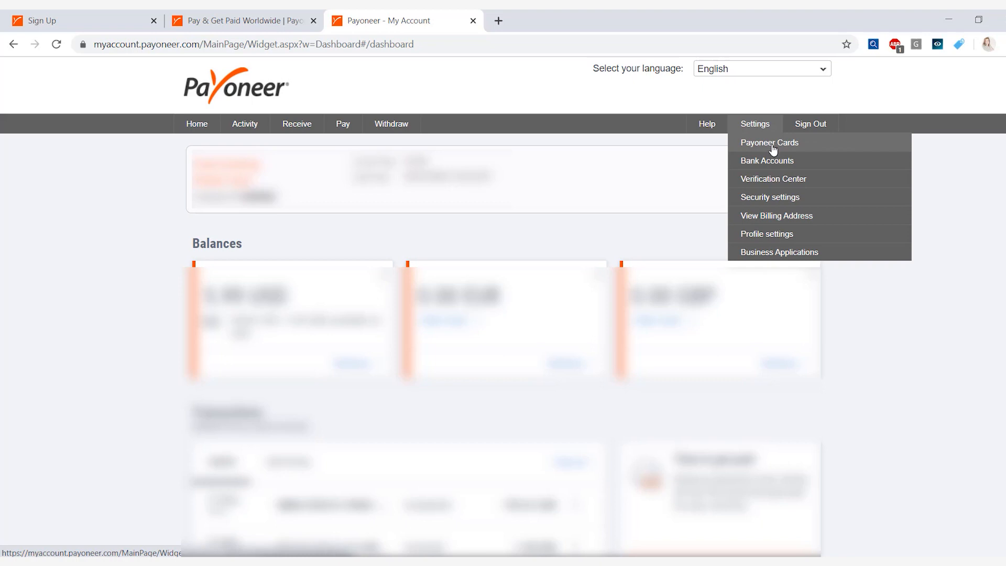
click(769, 142)
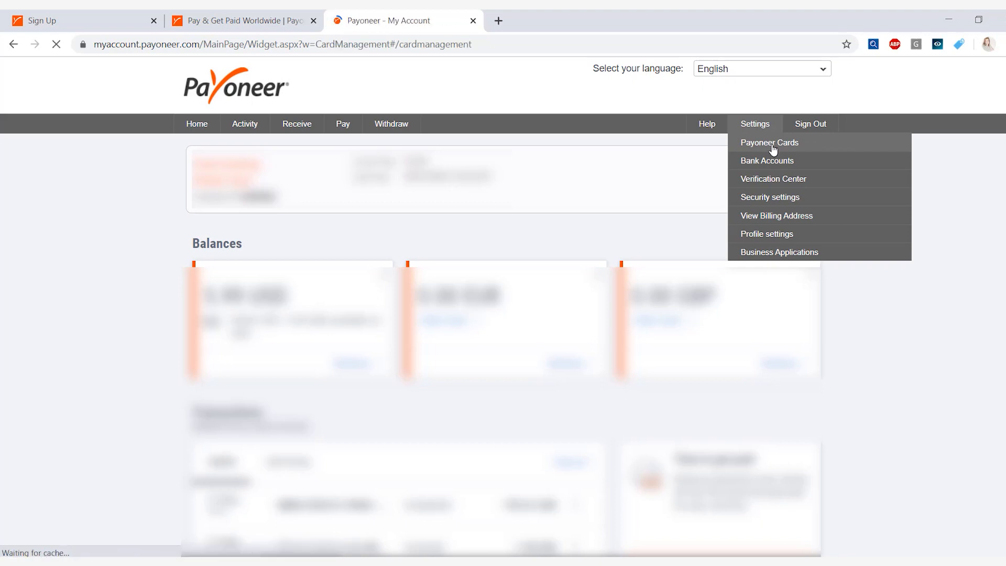
click(768, 142)
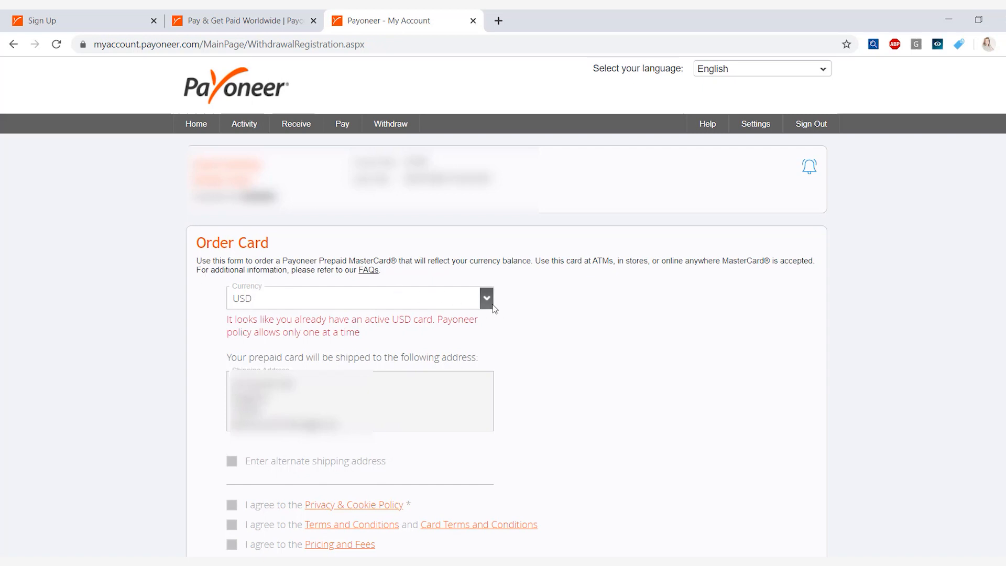
click(485, 298)
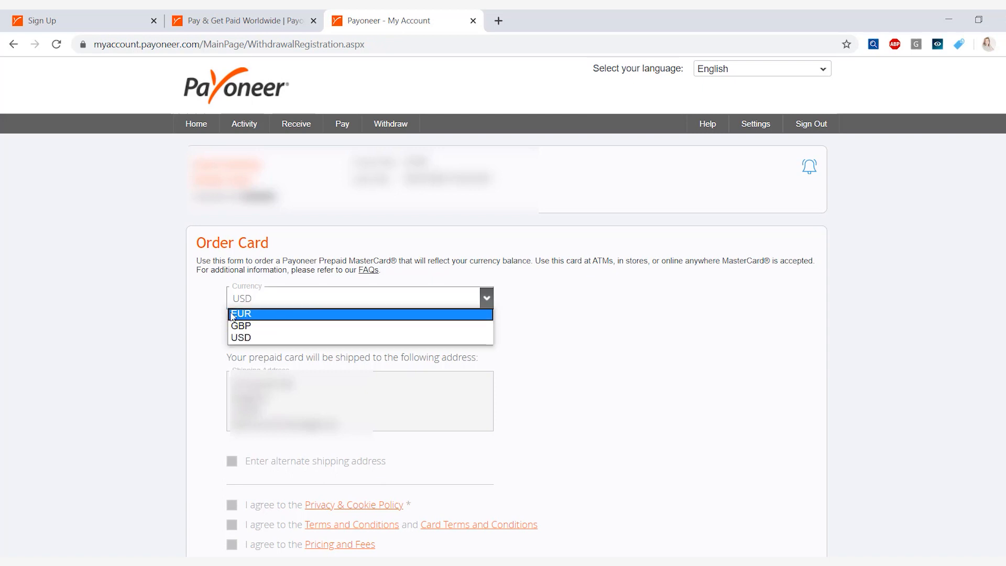
mouse_move(263, 325)
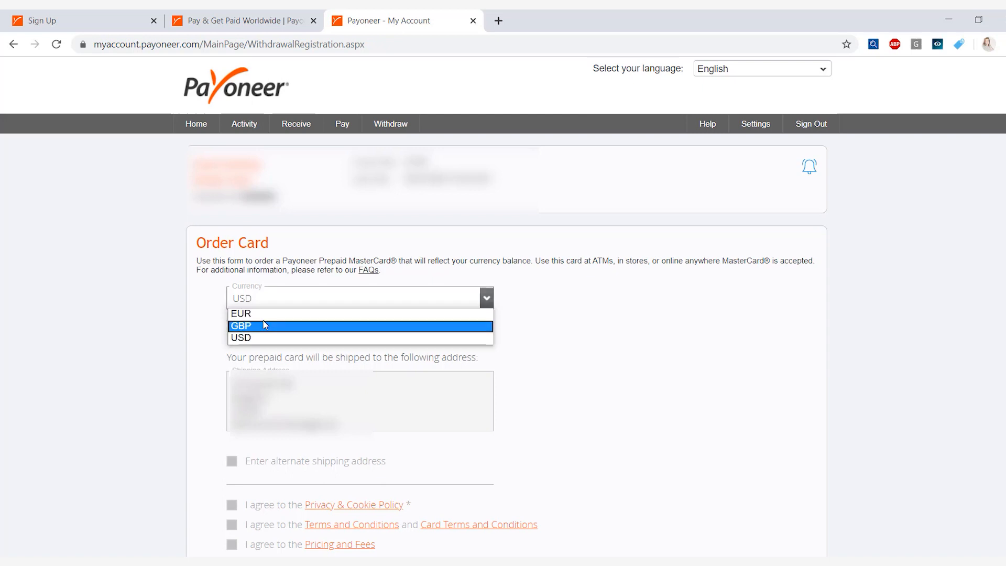
click(242, 337)
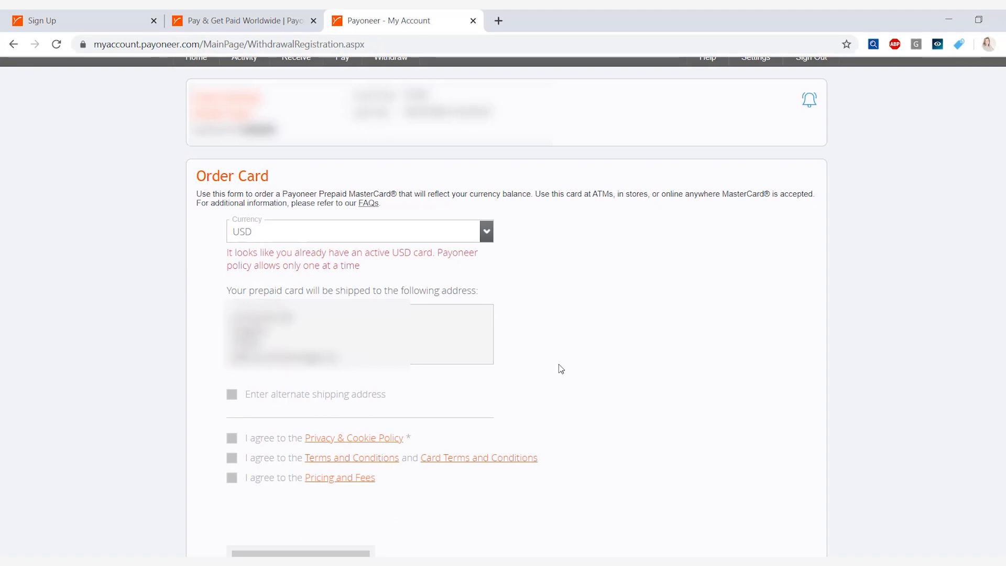
scroll(down, 3)
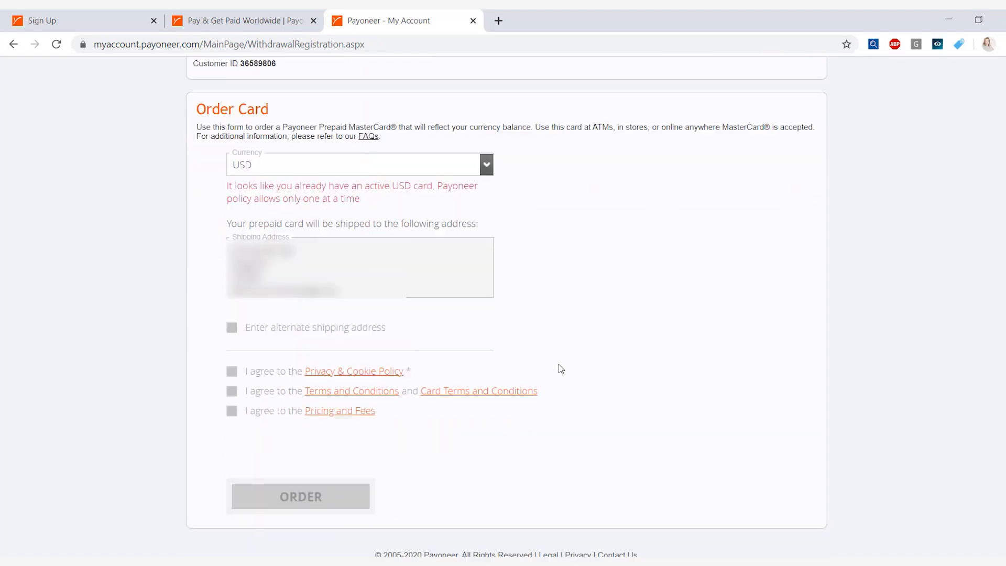